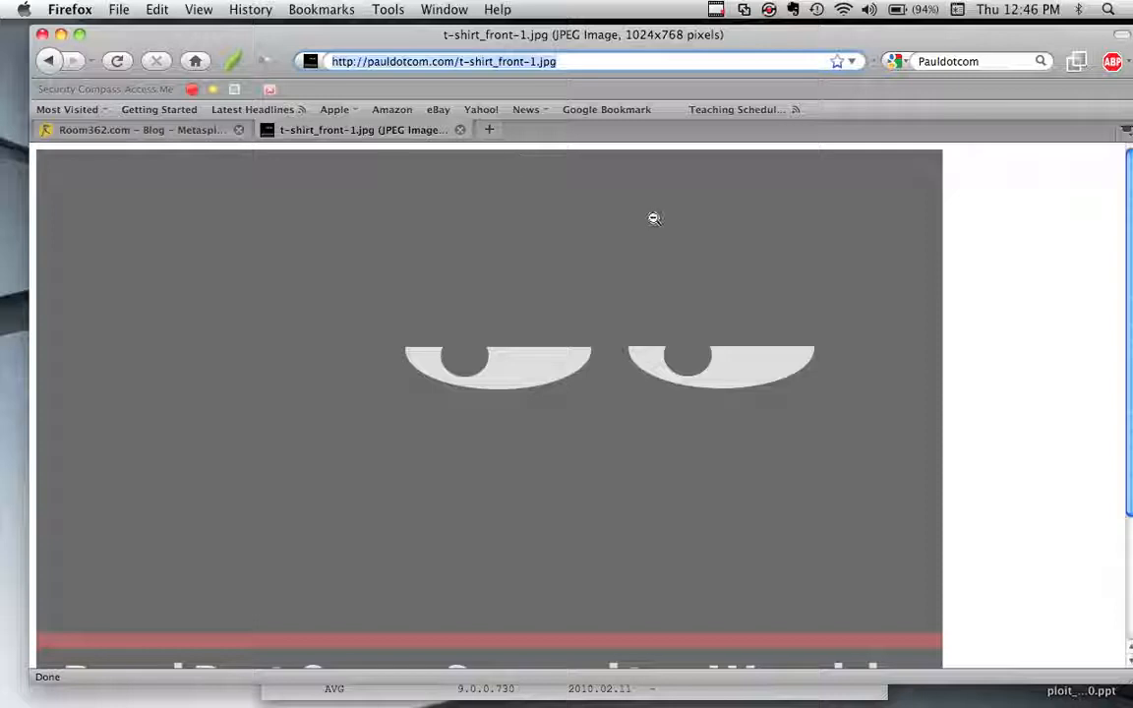
{"action": "mouse_move", "coordinate": [573, 173]}
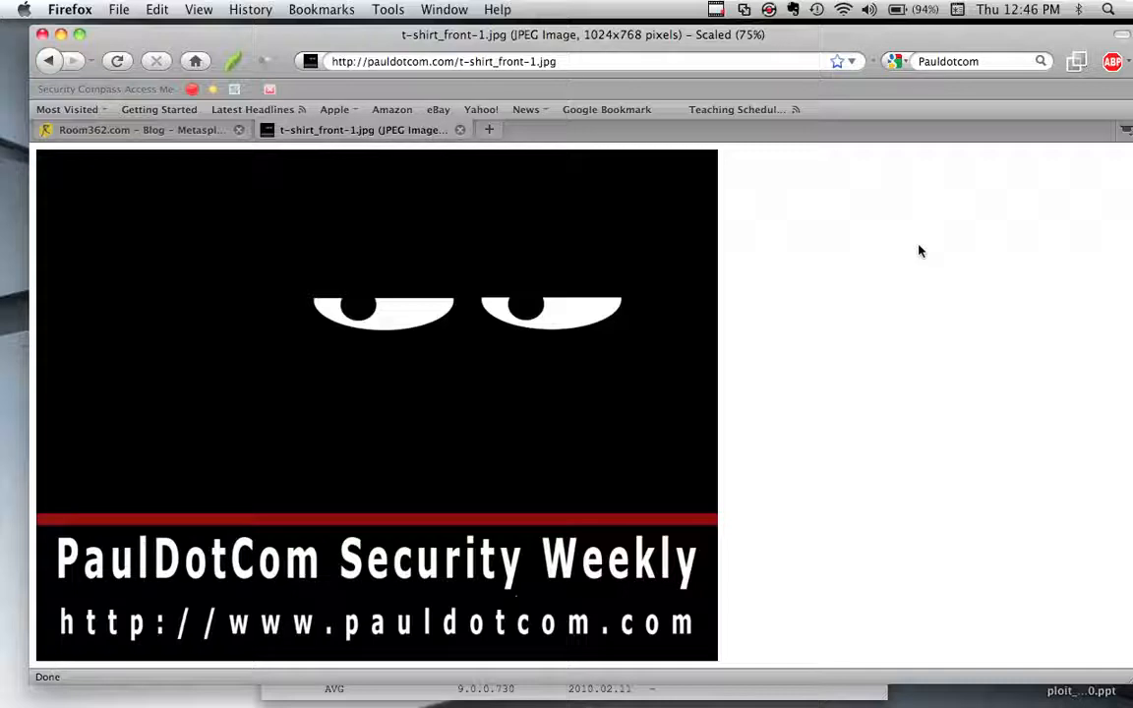
{"action": "mouse_move", "coordinate": [927, 230]}
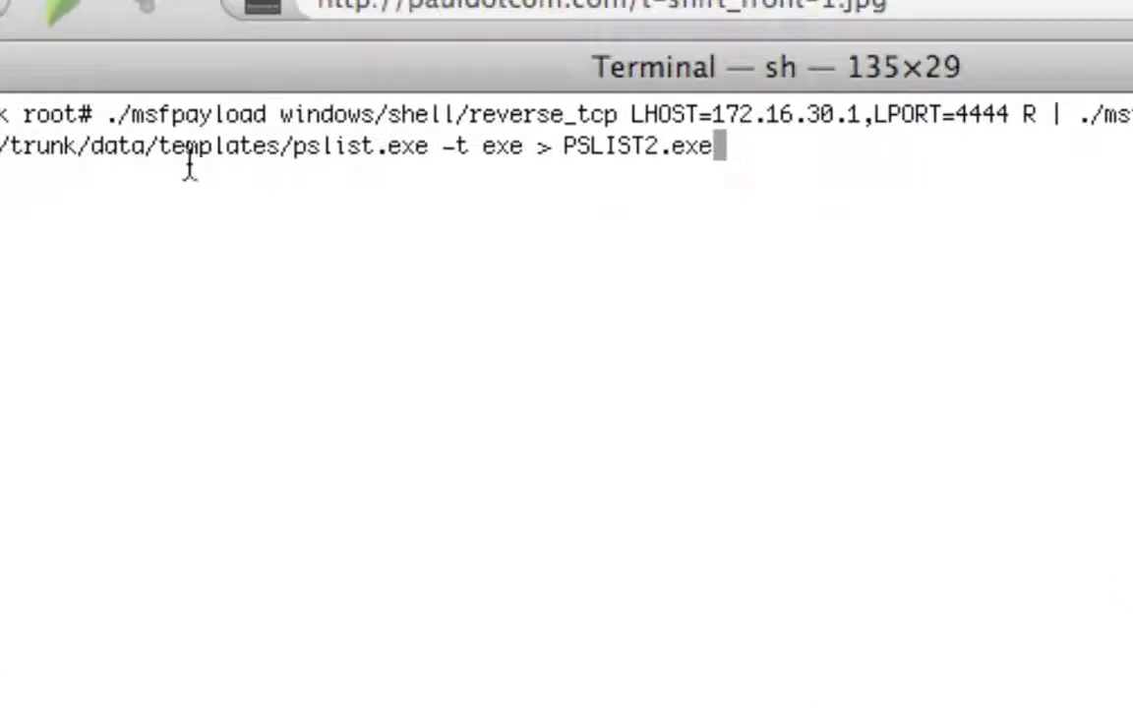
{"action": "mouse_move", "coordinate": [144, 118]}
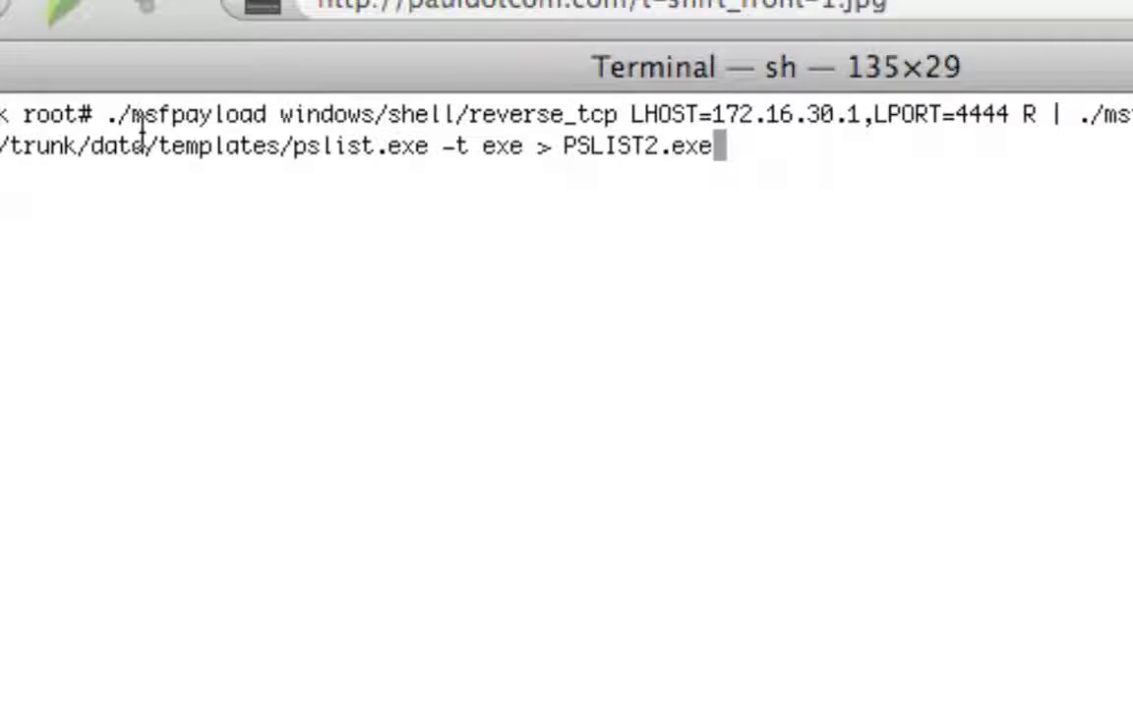
{"action": "mouse_move", "coordinate": [267, 128]}
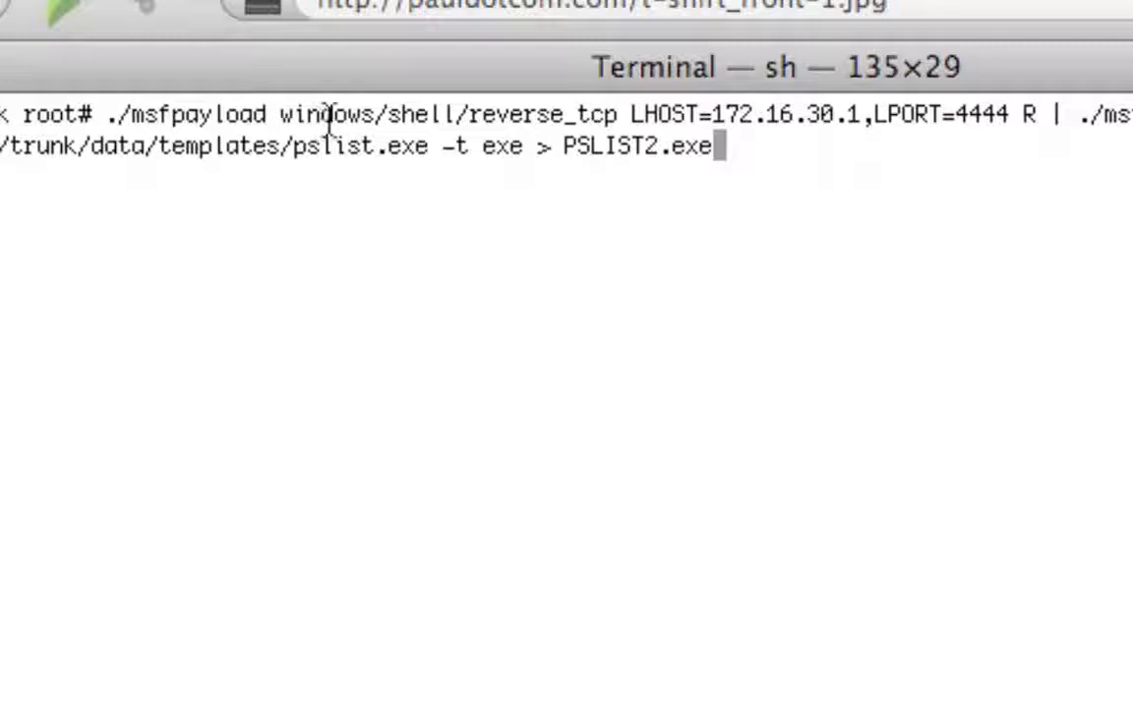
Encode the payload with five shikata_ga_nai iterations via msfpayload piped into msfencode, ending at 426 bytes.
{"action": "double_click", "coordinate": [527, 115]}
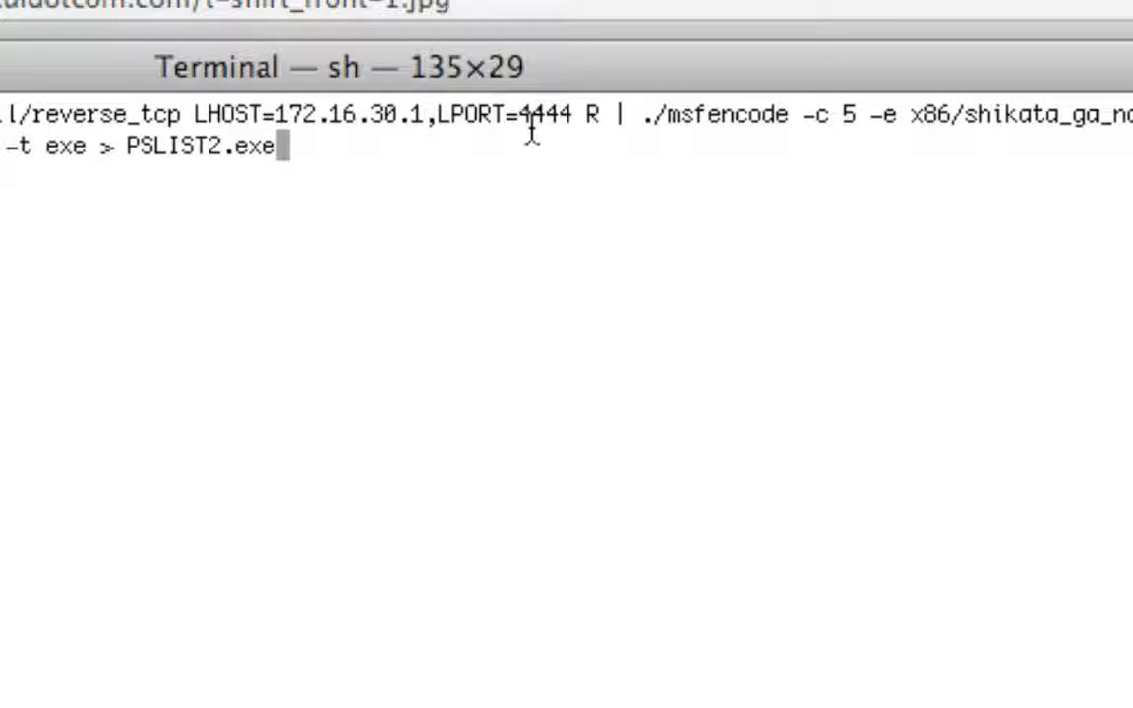
{"action": "mouse_move", "coordinate": [602, 126]}
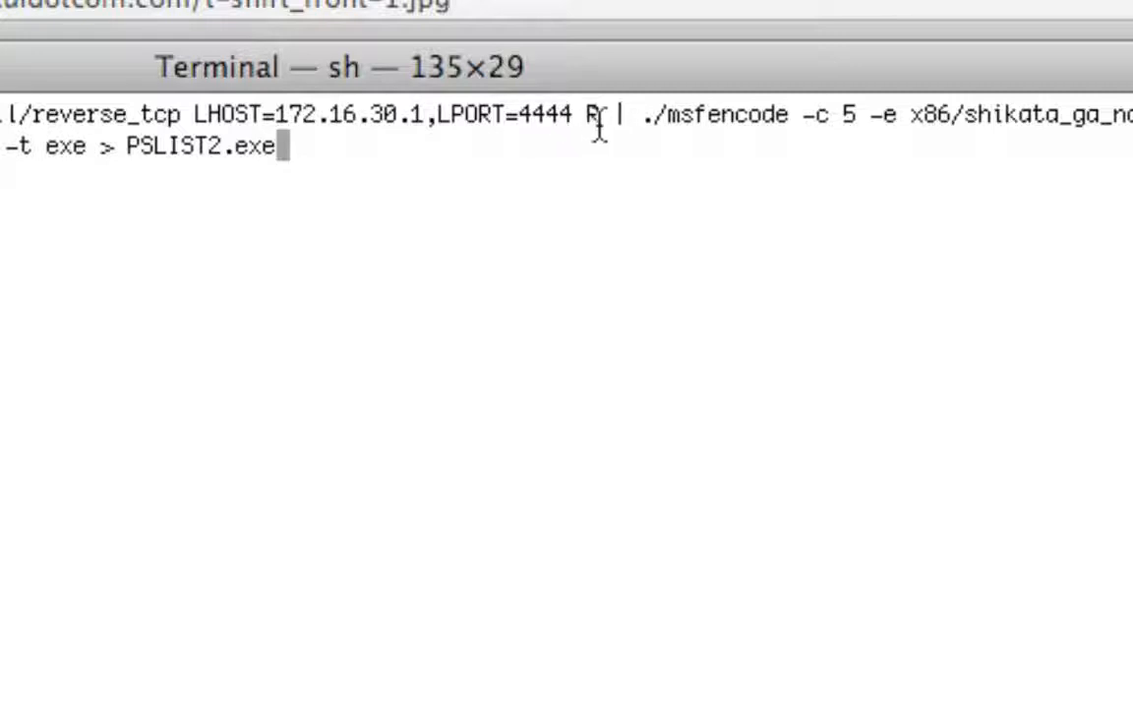
{"action": "mouse_move", "coordinate": [610, 153]}
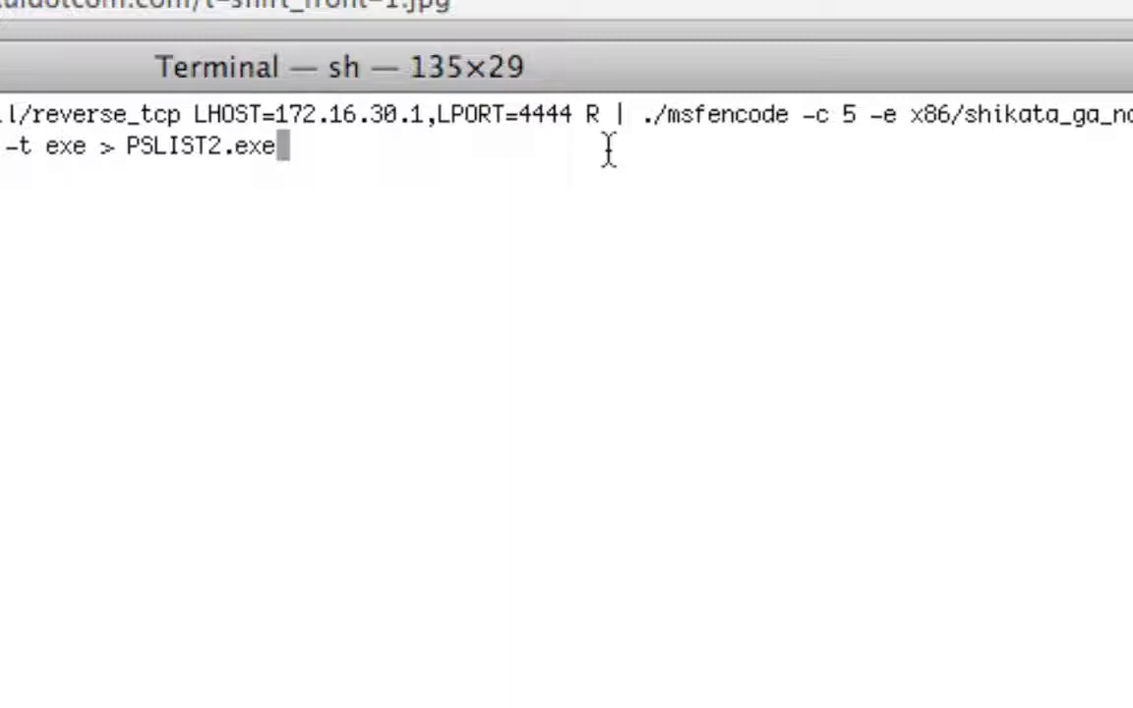
{"action": "mouse_move", "coordinate": [746, 220]}
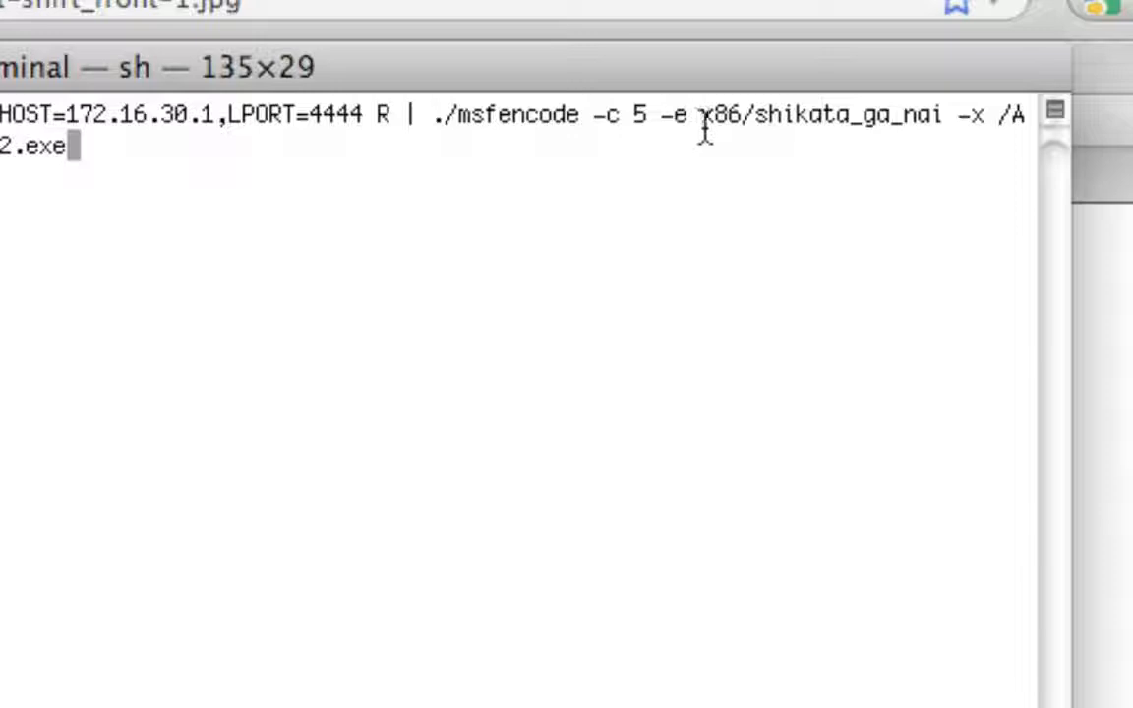
{"action": "mouse_move", "coordinate": [882, 192]}
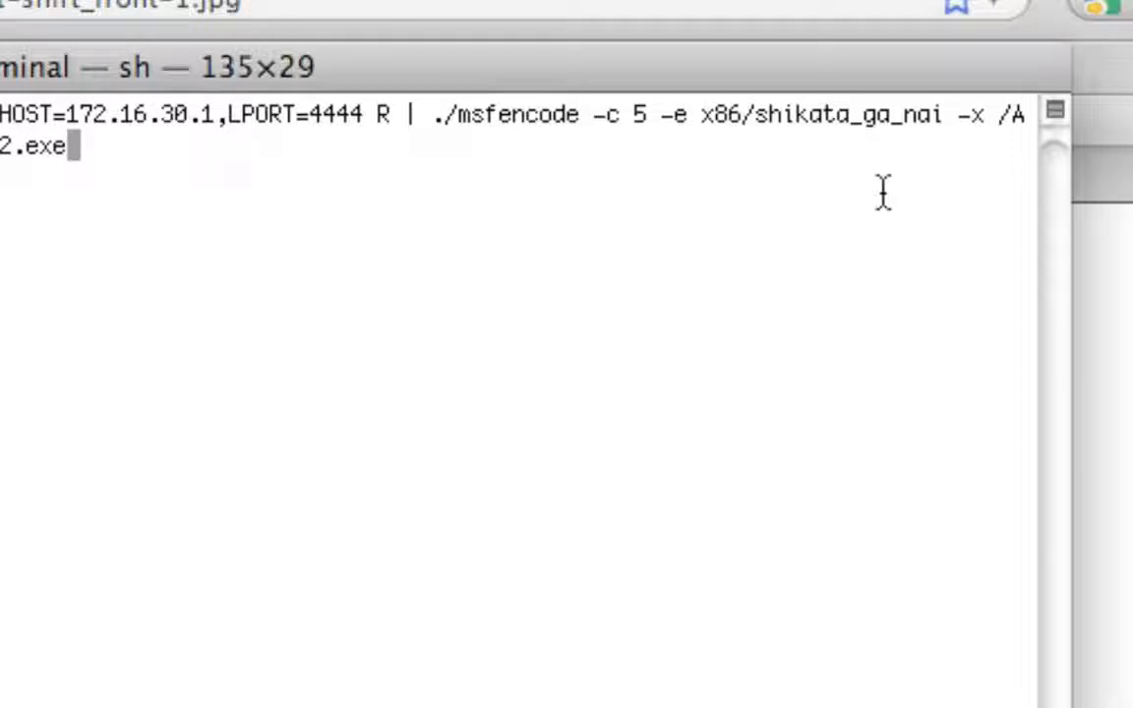
{"action": "mouse_move", "coordinate": [964, 128]}
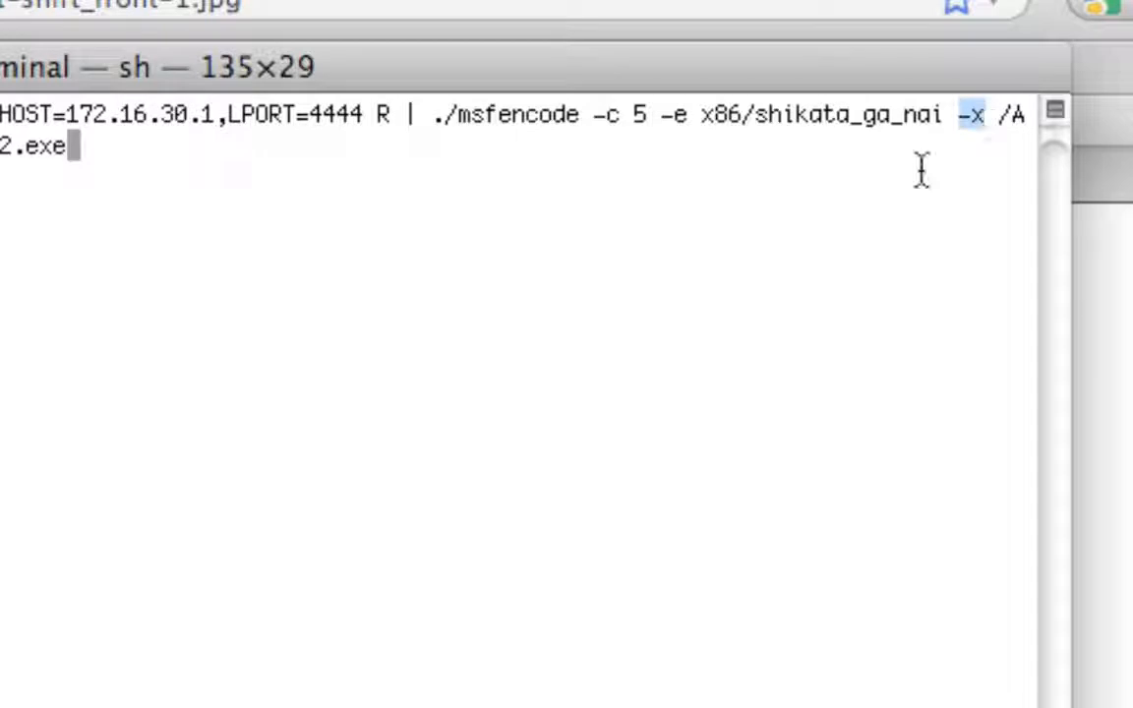
{"action": "mouse_move", "coordinate": [602, 133]}
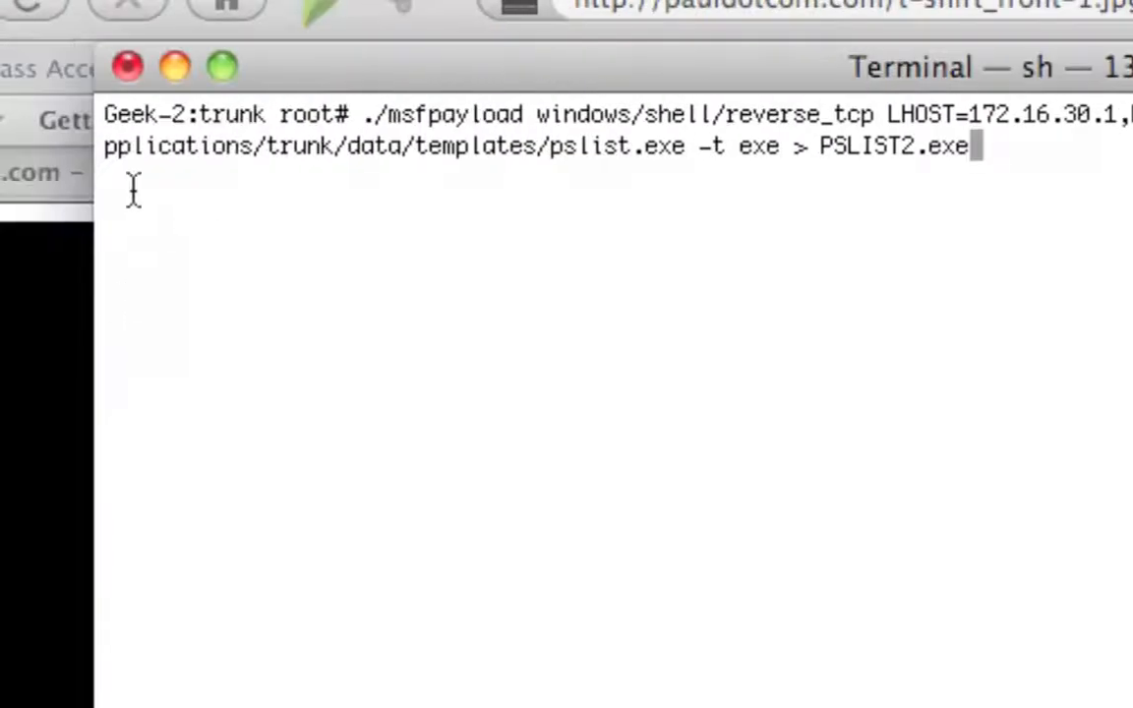
{"action": "mouse_move", "coordinate": [317, 157]}
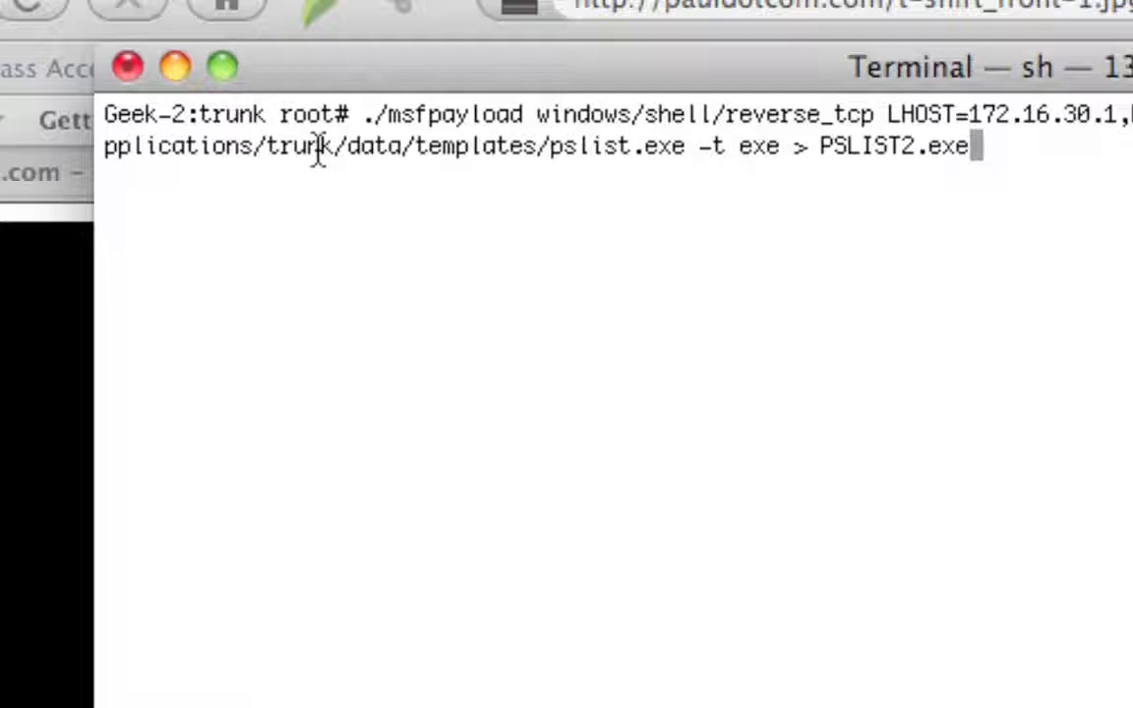
{"action": "mouse_move", "coordinate": [470, 166]}
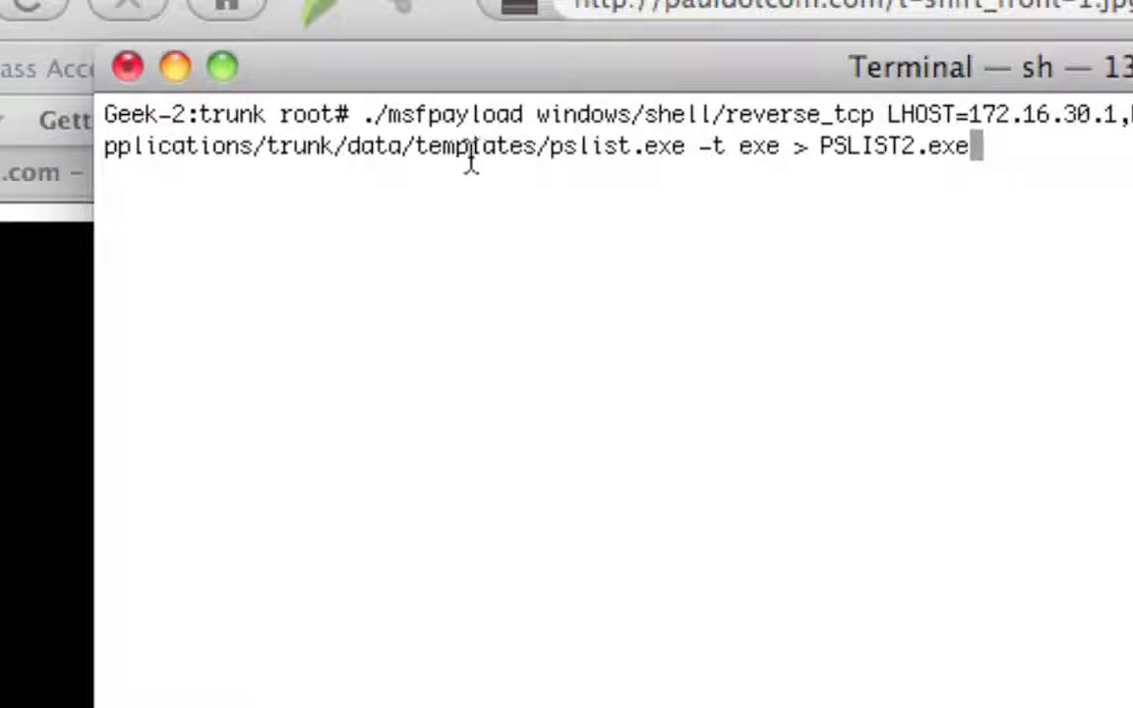
{"action": "mouse_move", "coordinate": [905, 231]}
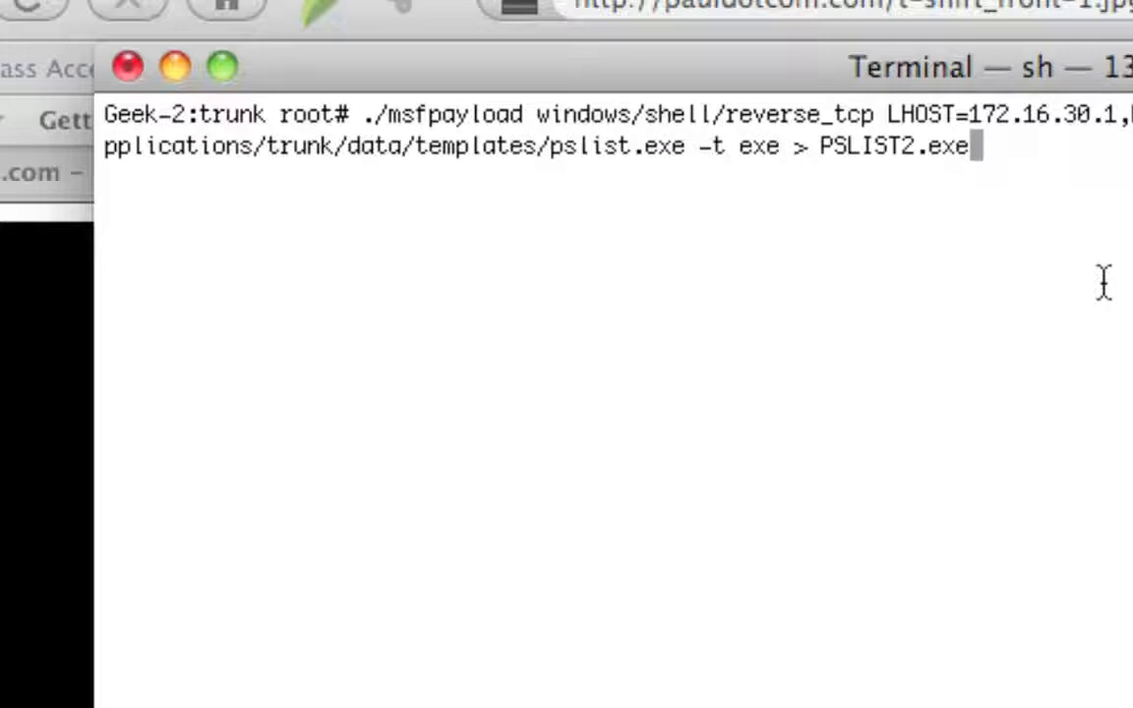
{"action": "mouse_move", "coordinate": [719, 146]}
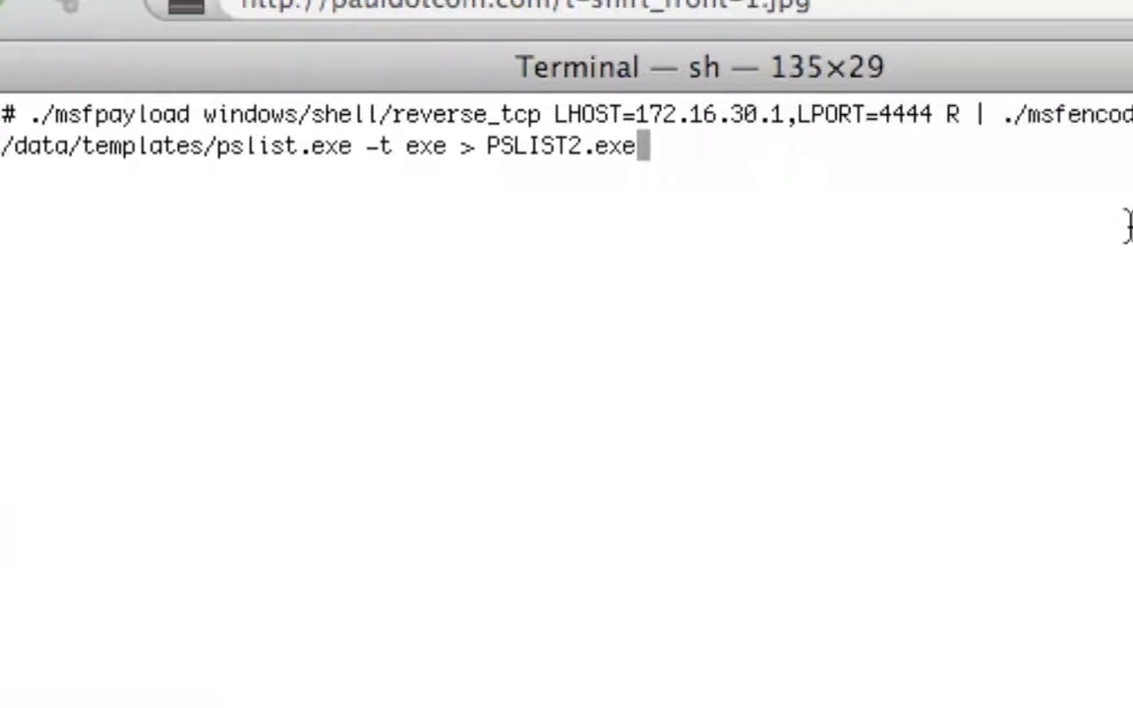
{"action": "mouse_move", "coordinate": [674, 157]}
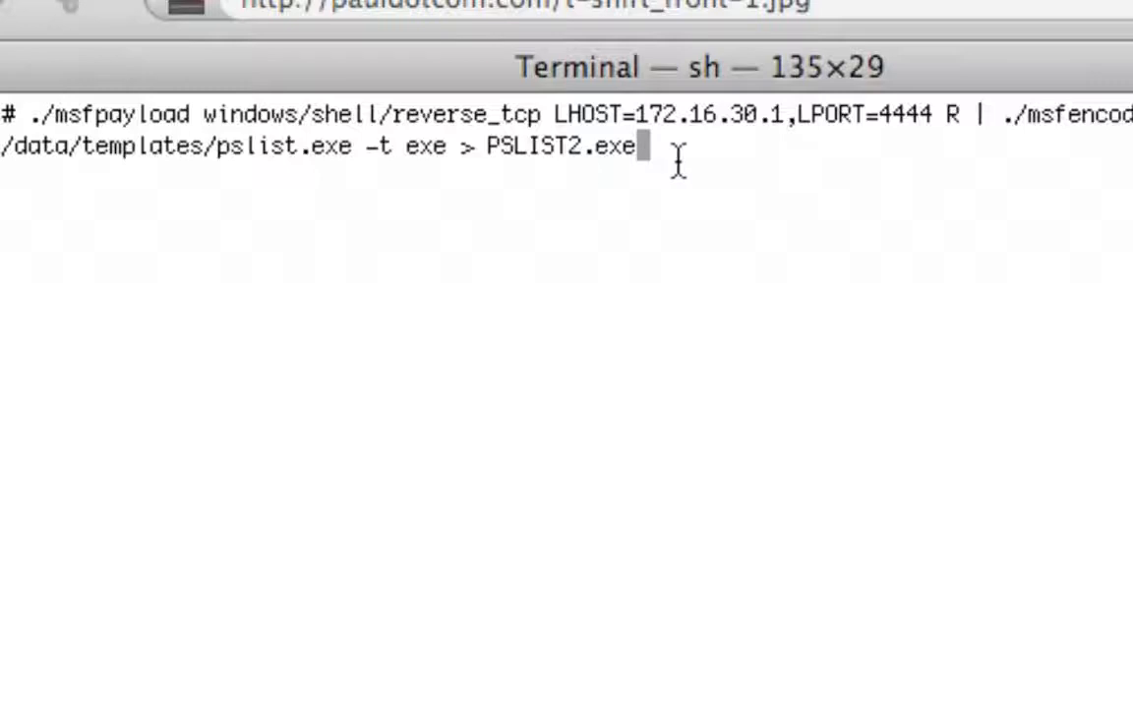
{"action": "key", "text": "Return"}
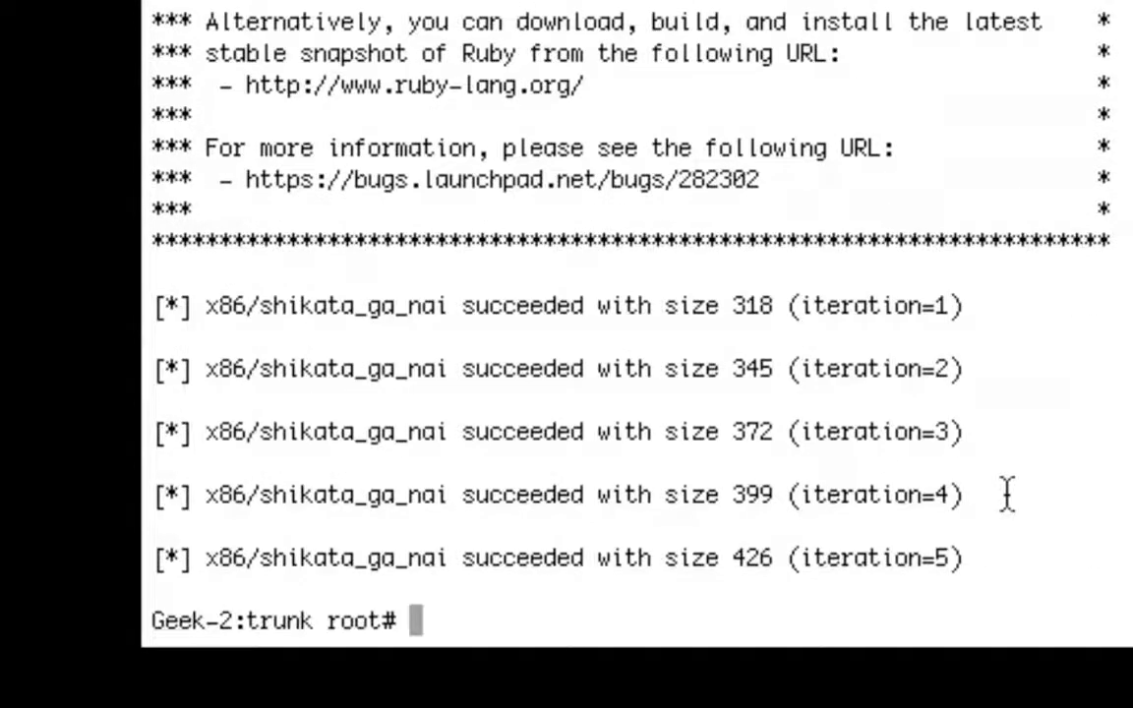
{"action": "mouse_move", "coordinate": [403, 567]}
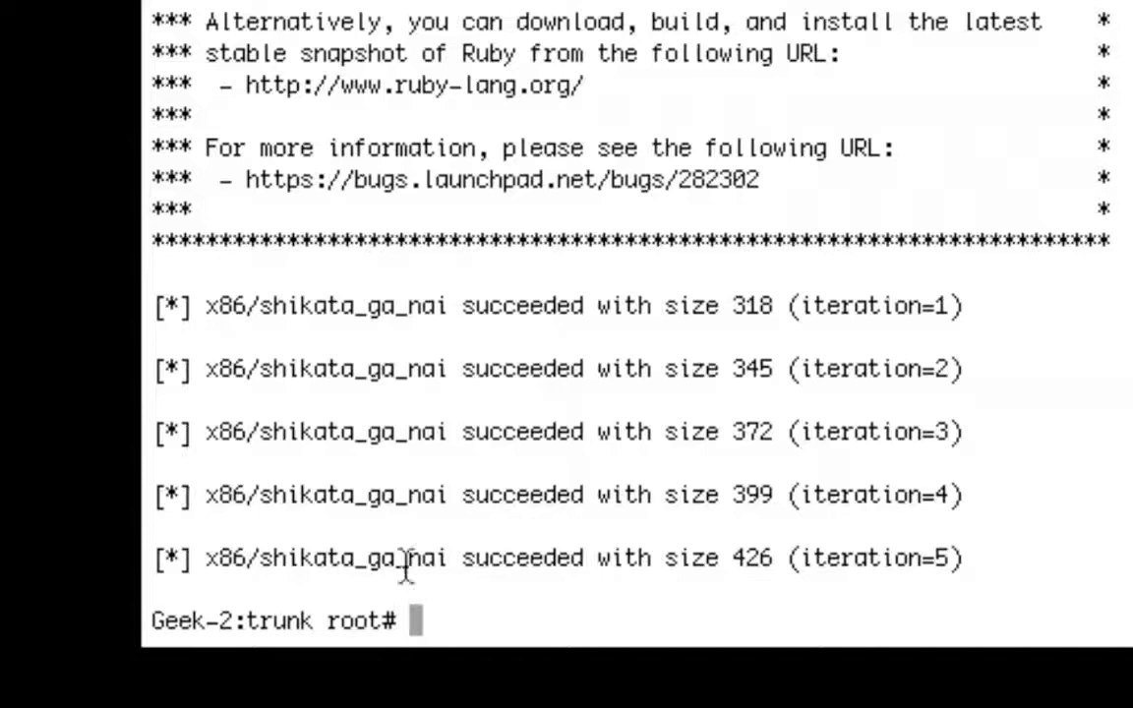
{"action": "mouse_move", "coordinate": [762, 610]}
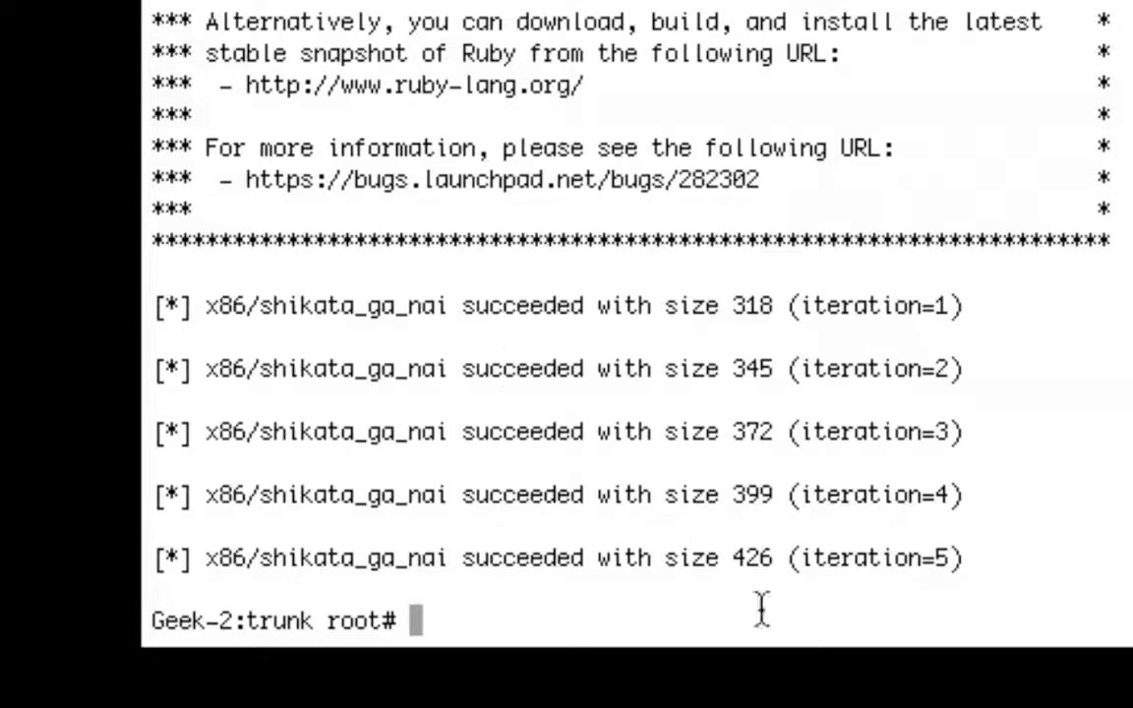
{"action": "mouse_move", "coordinate": [706, 482]}
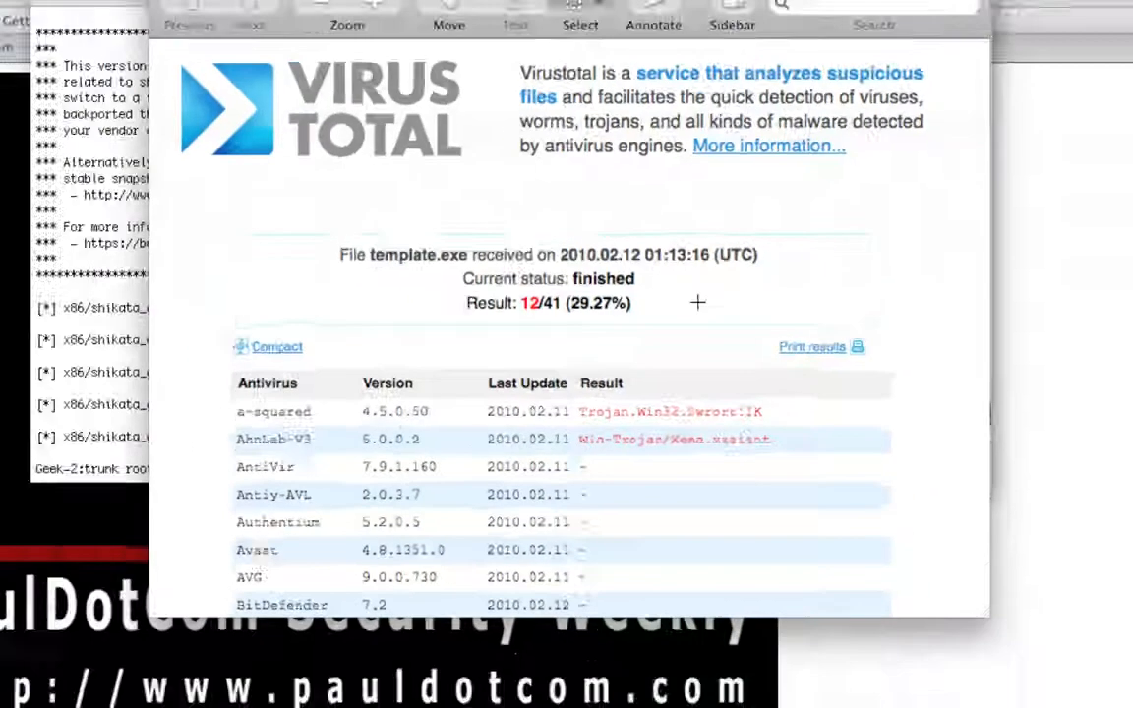
In msfconsole, show handler options (reverse_tcp, 172.16.30.1, port 4444), then enter exploit.
{"action": "key", "text": "F3"}
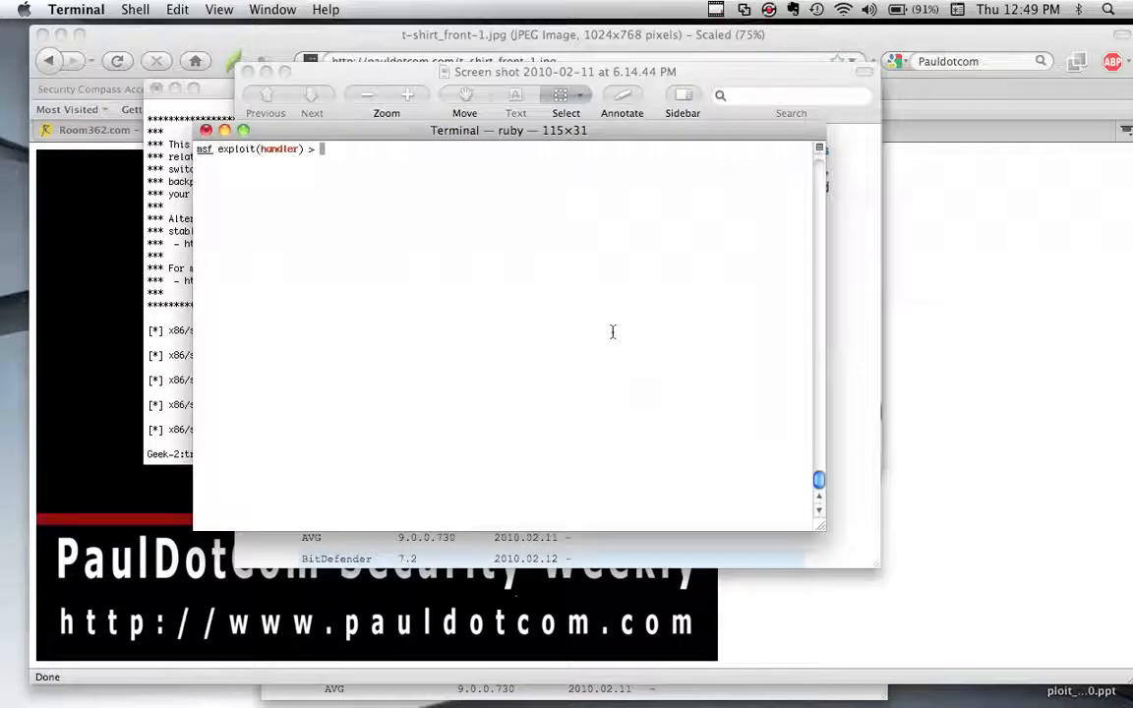
{"action": "type", "text": "show options"}
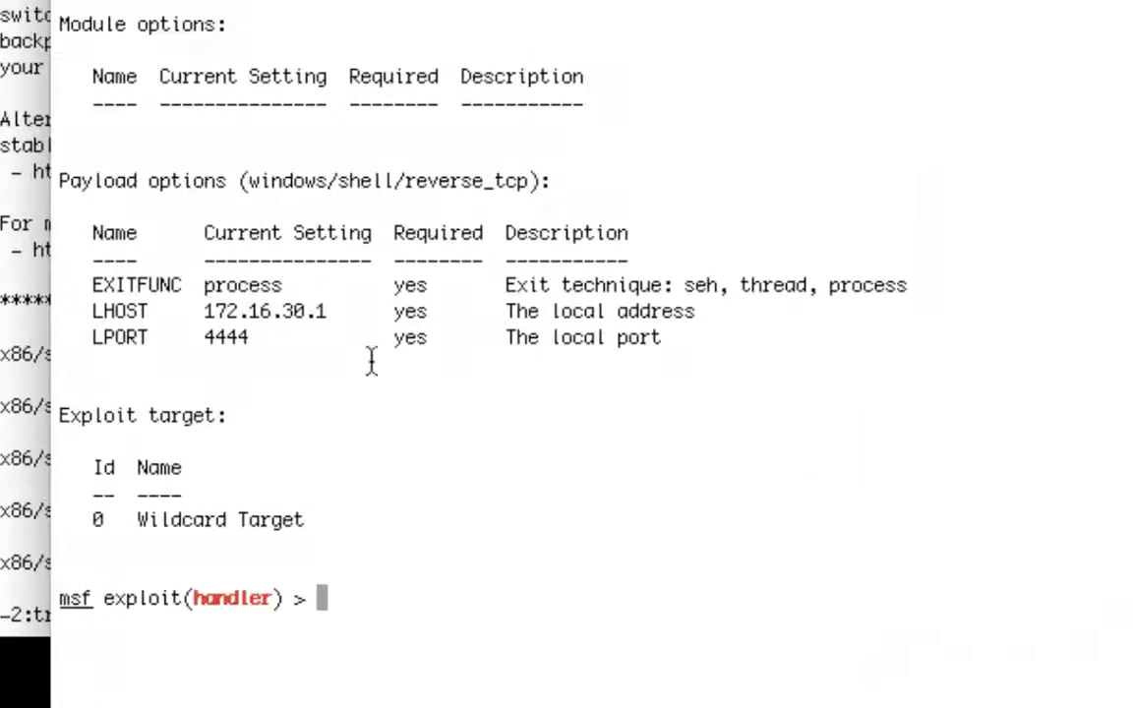
{"action": "mouse_move", "coordinate": [356, 415]}
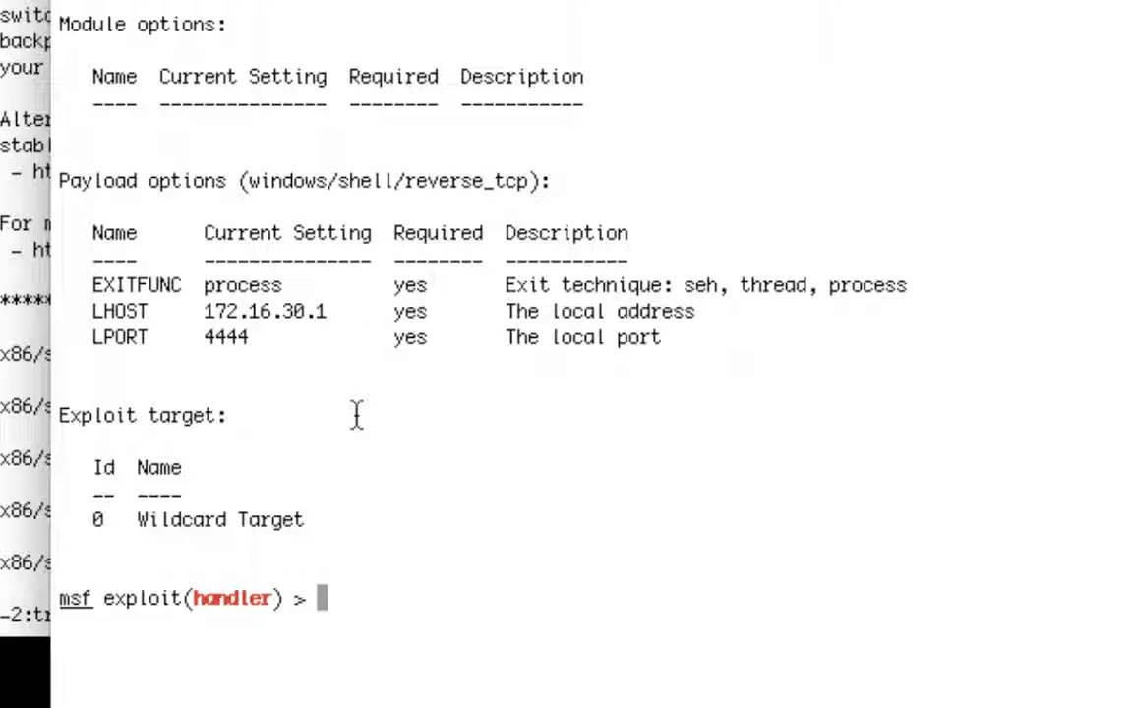
{"action": "type", "text": "exploit"}
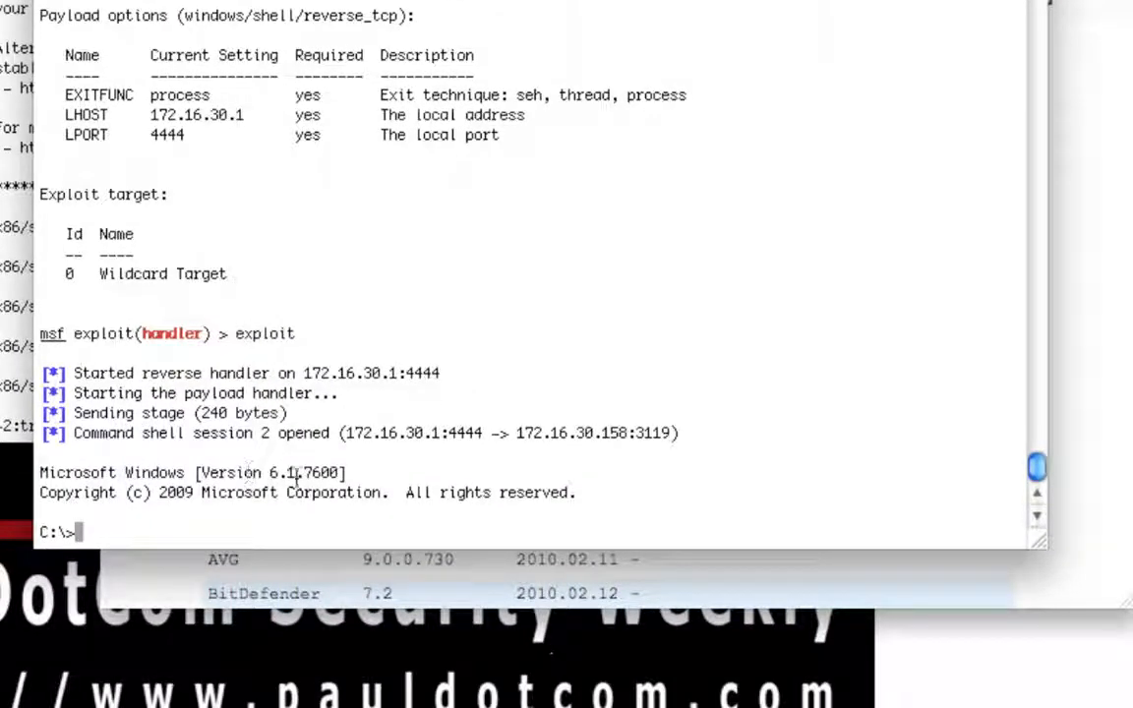
Run dir in the Windows shell to list C:\ (52 files, 9 directories).
{"action": "type", "text": "dir"}
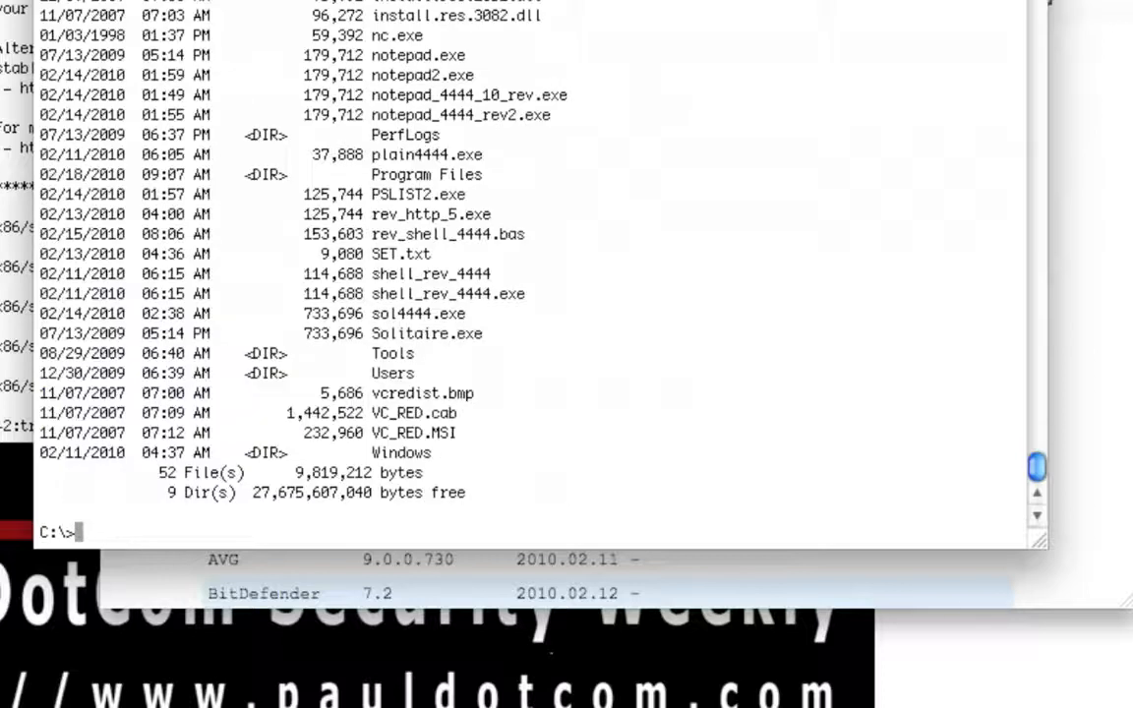
{"action": "mouse_move", "coordinate": [347, 303]}
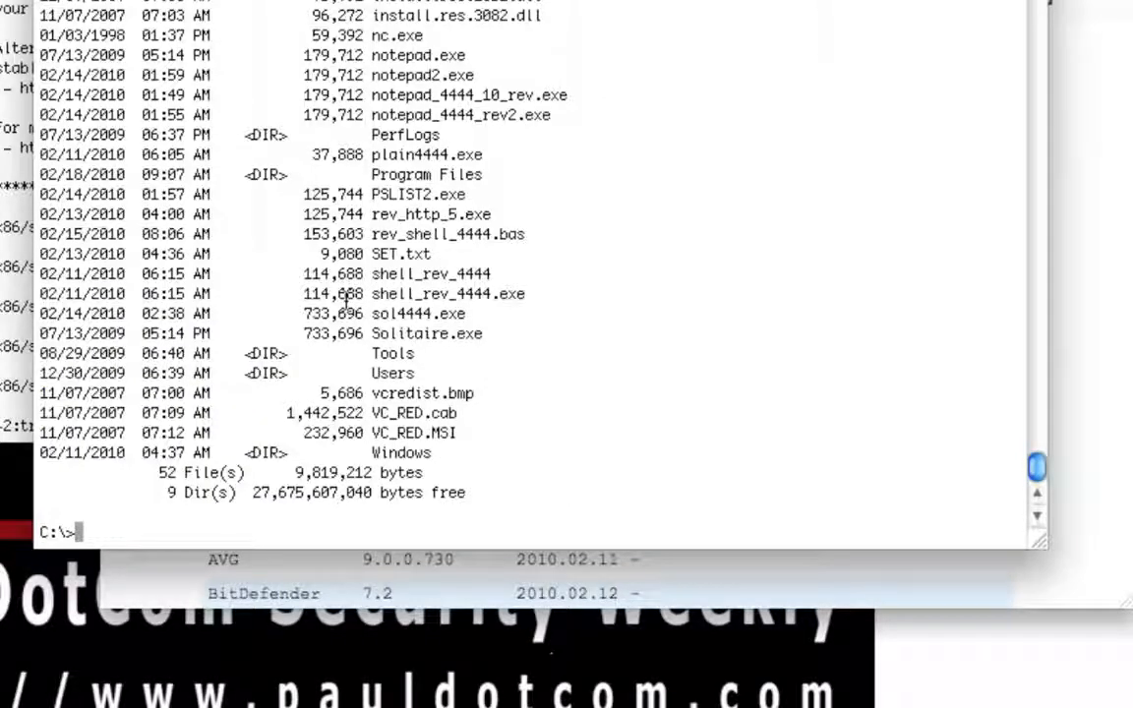
Run ipconfig in the remote Windows shell to view the target's network settings.
{"action": "type", "text": "ipconf"}
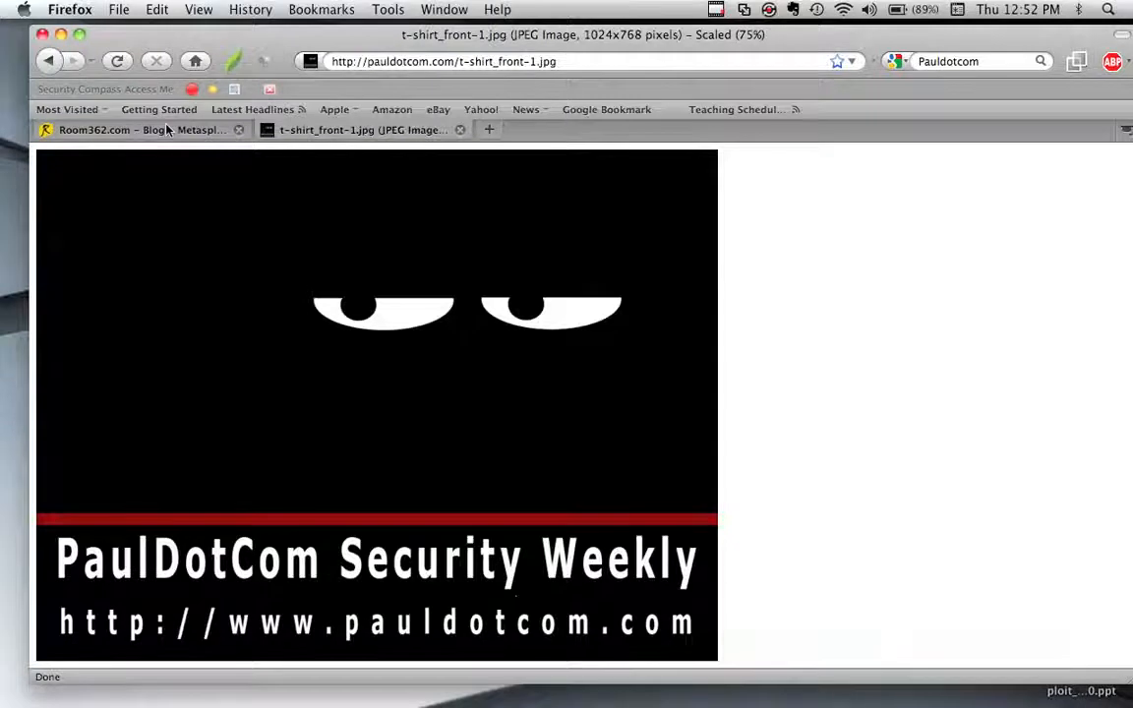
{"action": "left_click", "coordinate": [138, 131]}
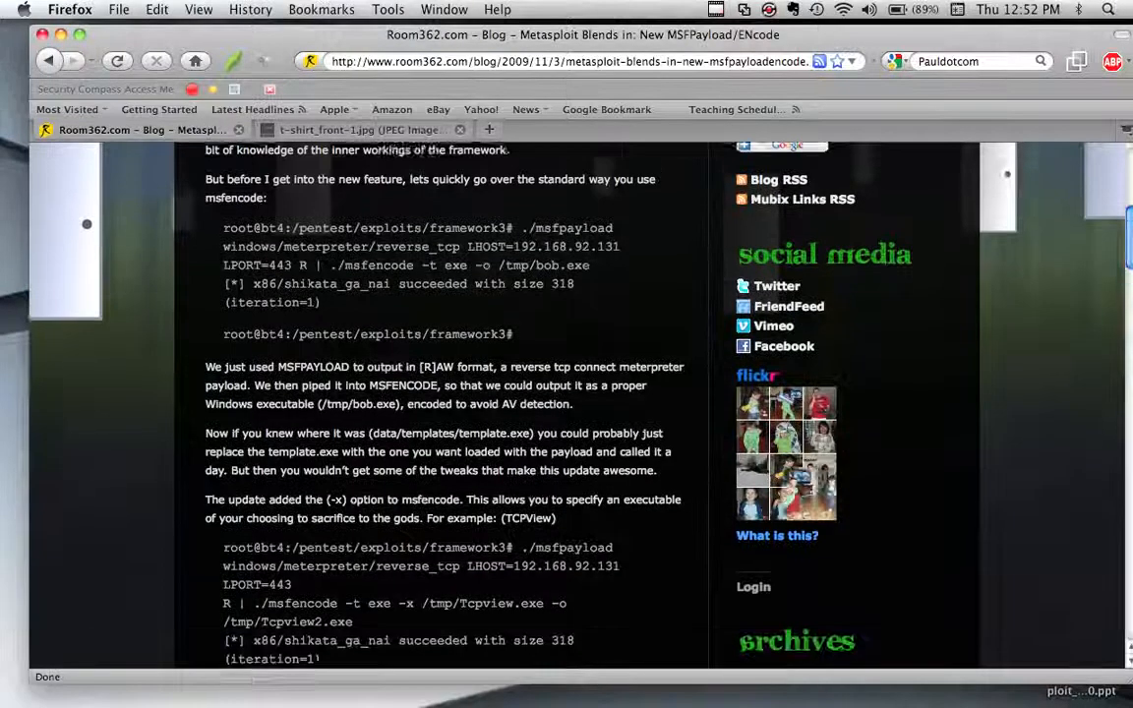
{"action": "scroll", "scroll_direction": "up", "scroll_amount": 3}
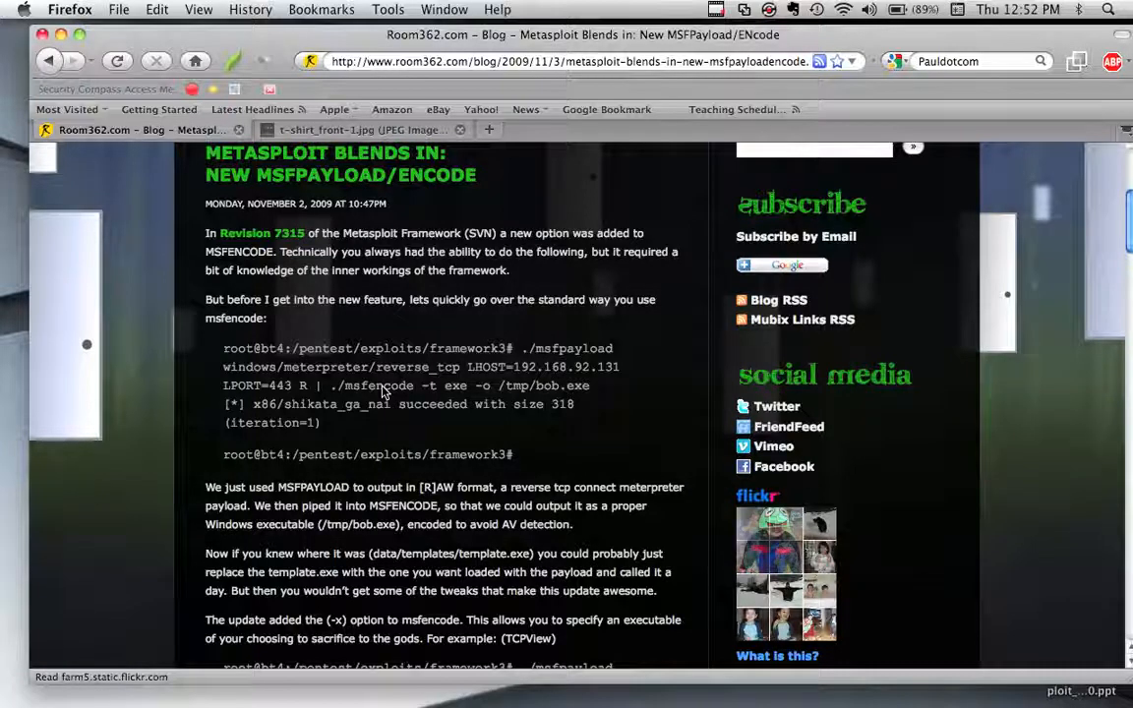
{"action": "scroll", "scroll_direction": "down", "scroll_amount": 3}
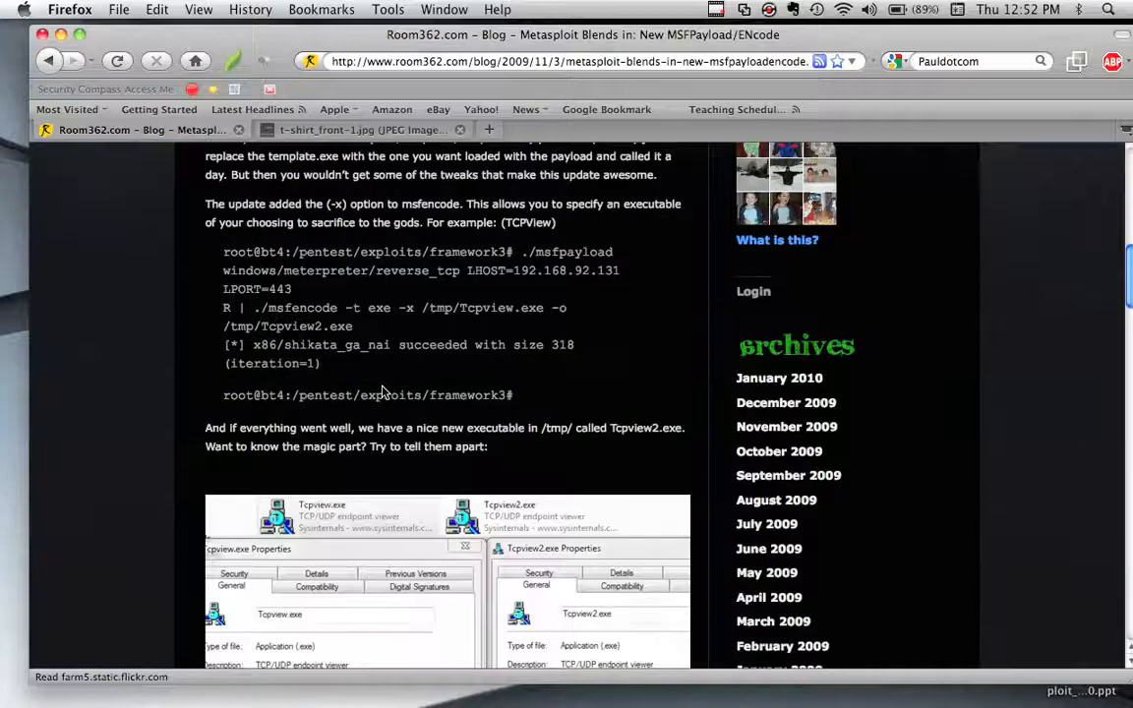
{"action": "scroll", "scroll_direction": "down", "scroll_amount": 3}
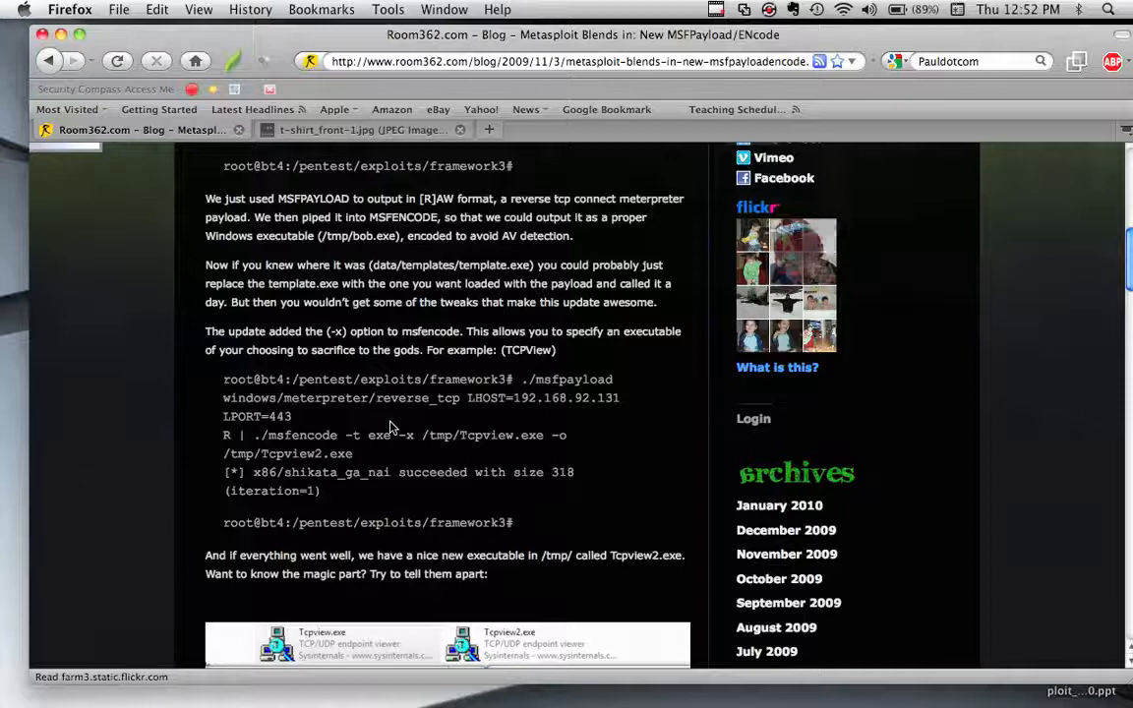
{"action": "scroll", "scroll_direction": "down", "scroll_amount": 3}
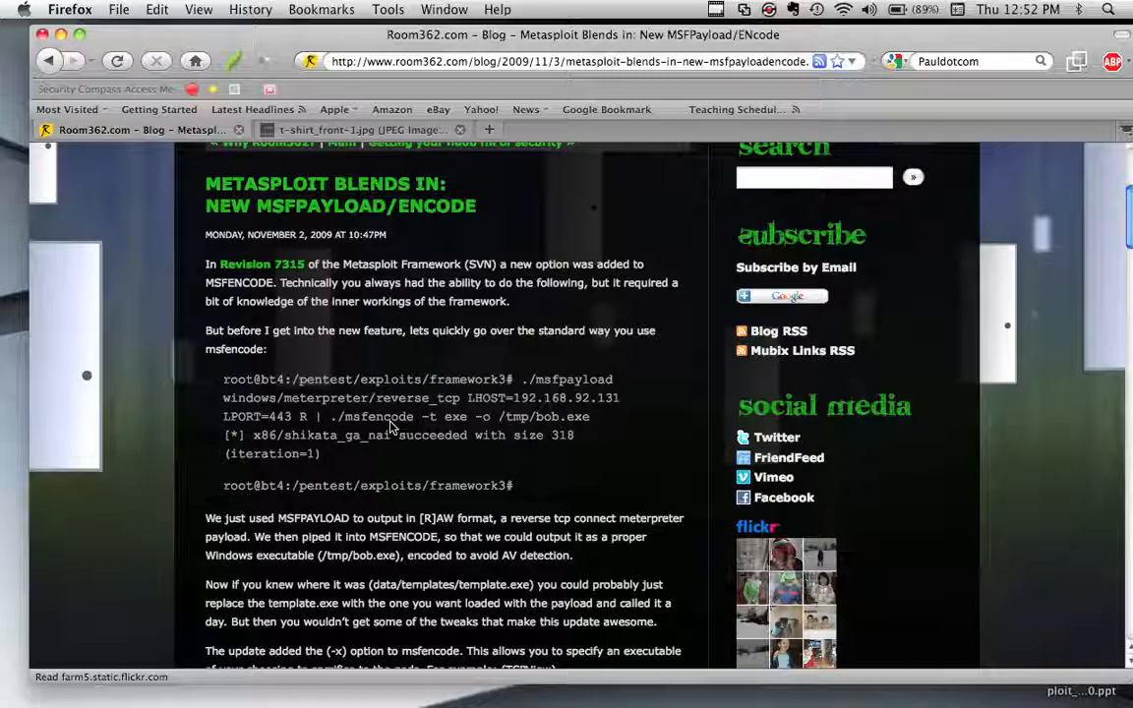
{"action": "left_click", "coordinate": [361, 129]}
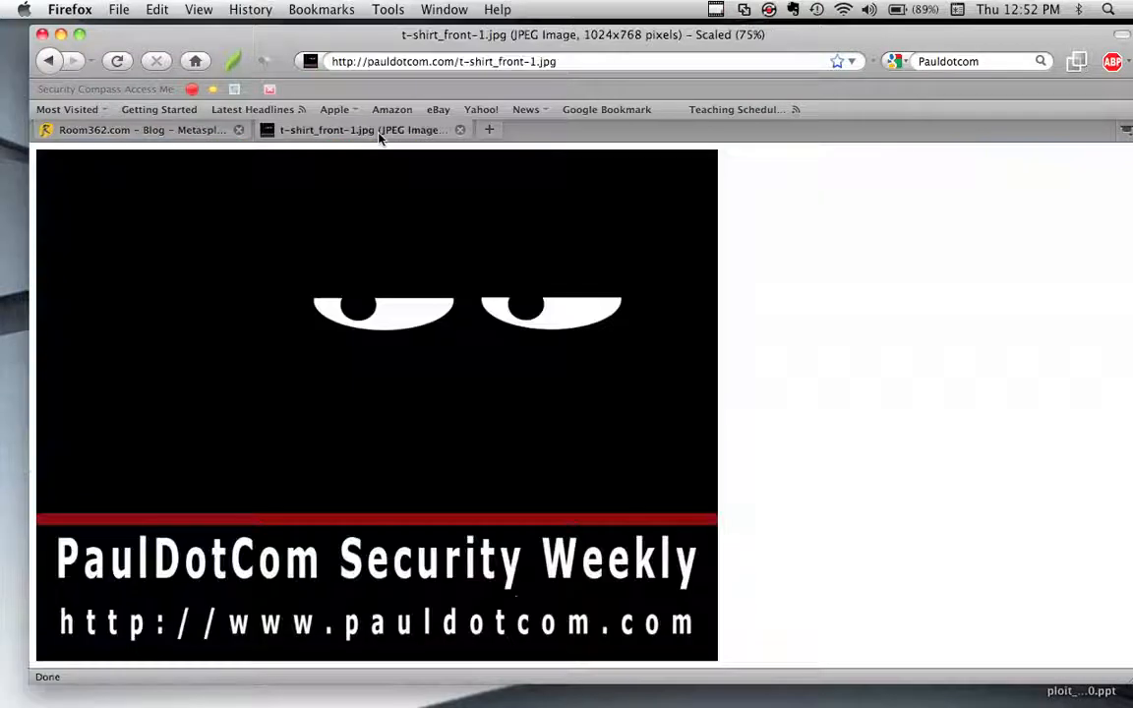